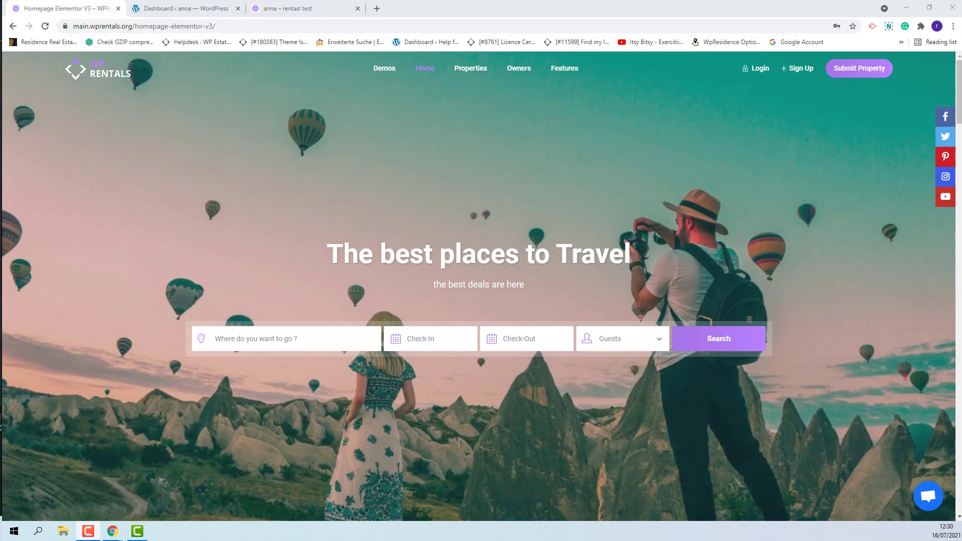
Step: Switch from the demo homepage to the rentals site's WordPress dashboard tab
{"action": "left_click", "coordinate": [185, 8]}
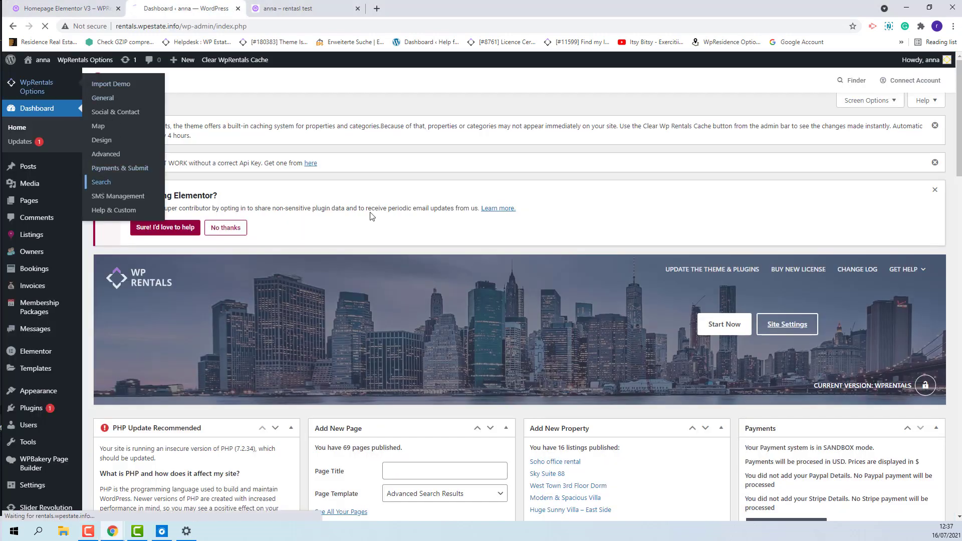
Step: Bring up the WpRentals Search theme settings after a quick look at the test homepage
{"action": "left_click", "coordinate": [101, 181]}
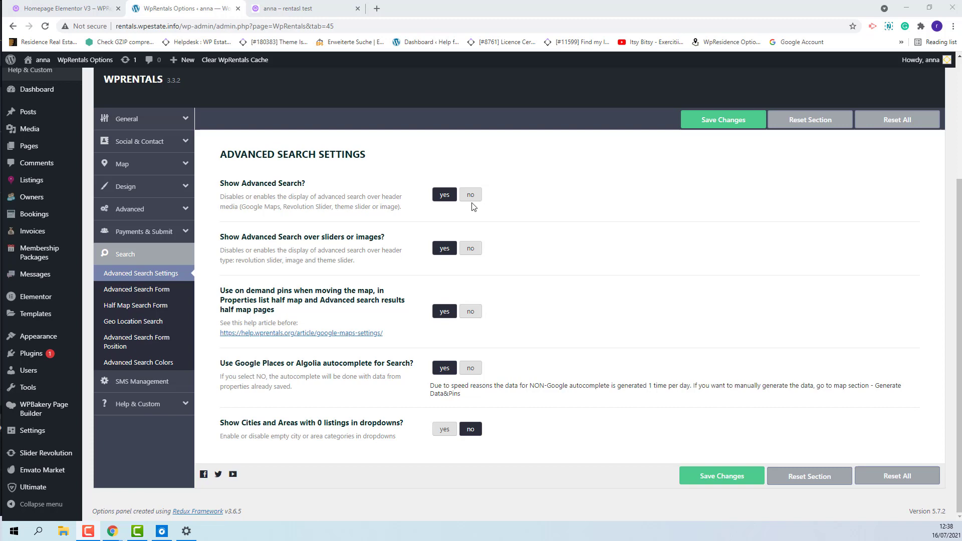
{"action": "mouse_move", "coordinate": [482, 214]}
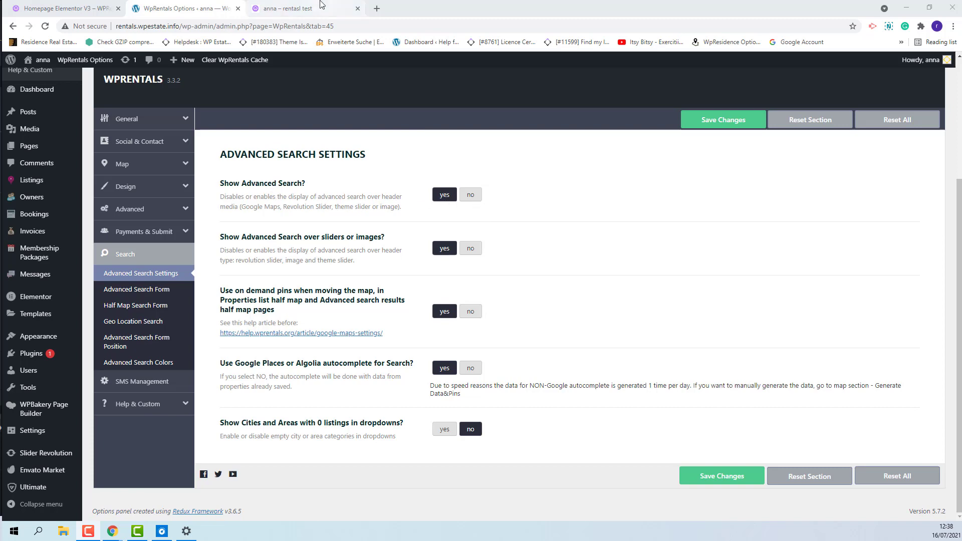
{"action": "left_click", "coordinate": [307, 8]}
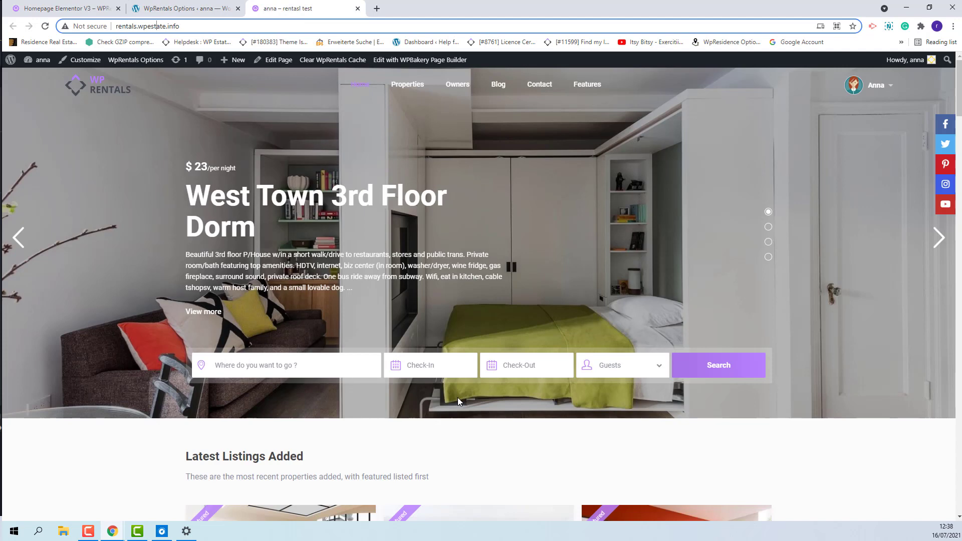
{"action": "mouse_move", "coordinate": [737, 376]}
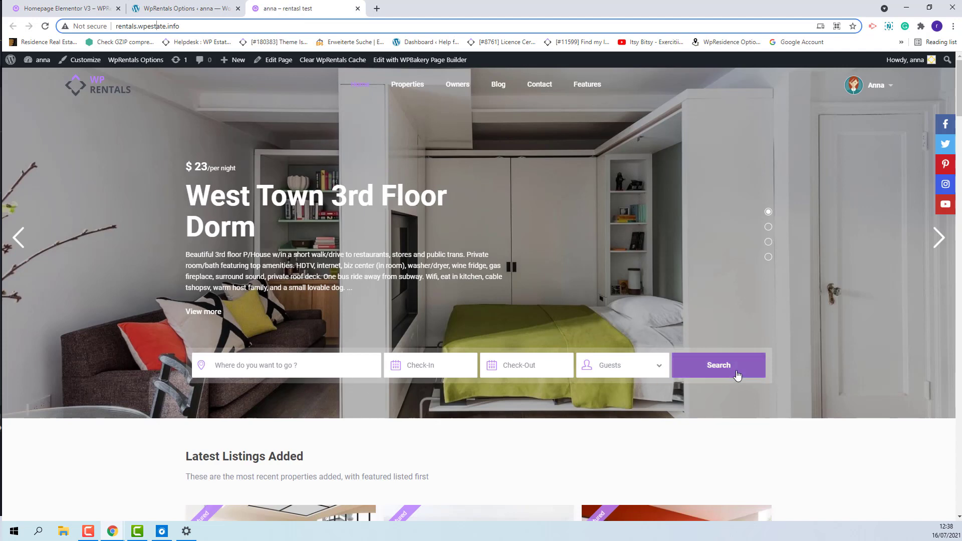
{"action": "left_click", "coordinate": [184, 8]}
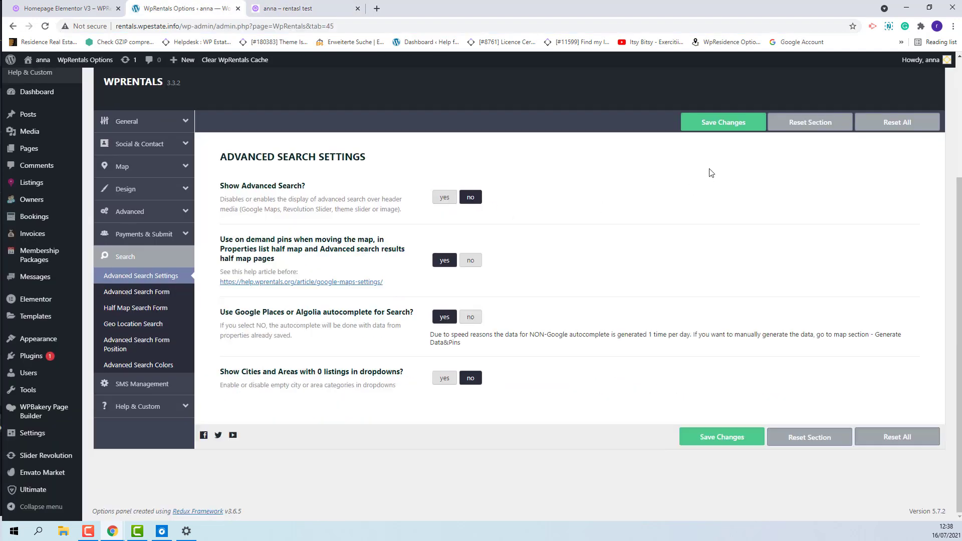
Step: Set Show Advanced Search back to yes and save the Advanced Search Settings
{"action": "left_click", "coordinate": [298, 8]}
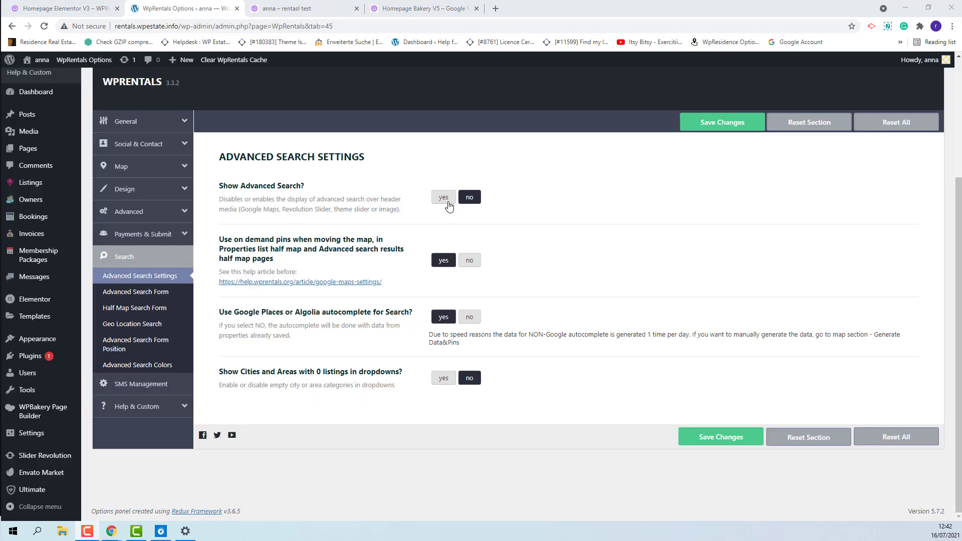
{"action": "left_click", "coordinate": [443, 196]}
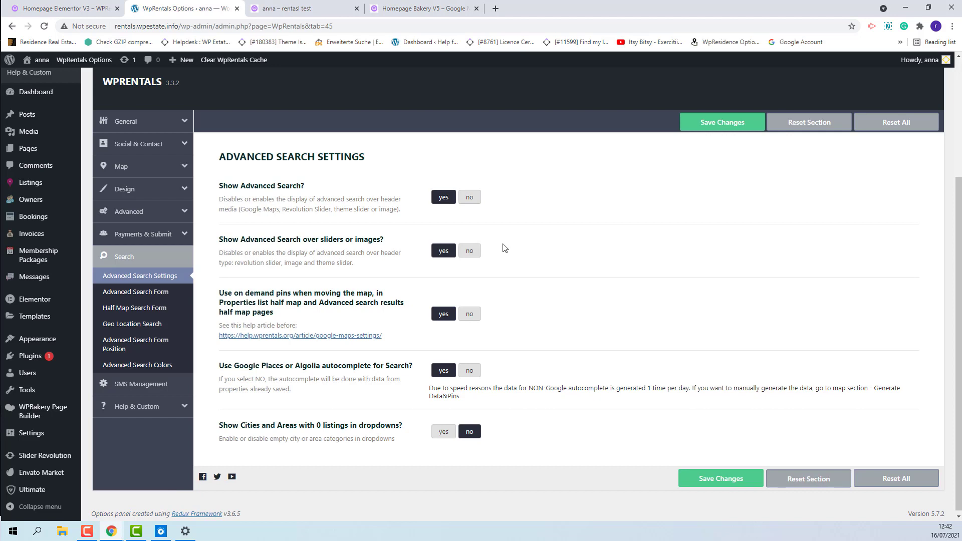
{"action": "left_click", "coordinate": [721, 121]}
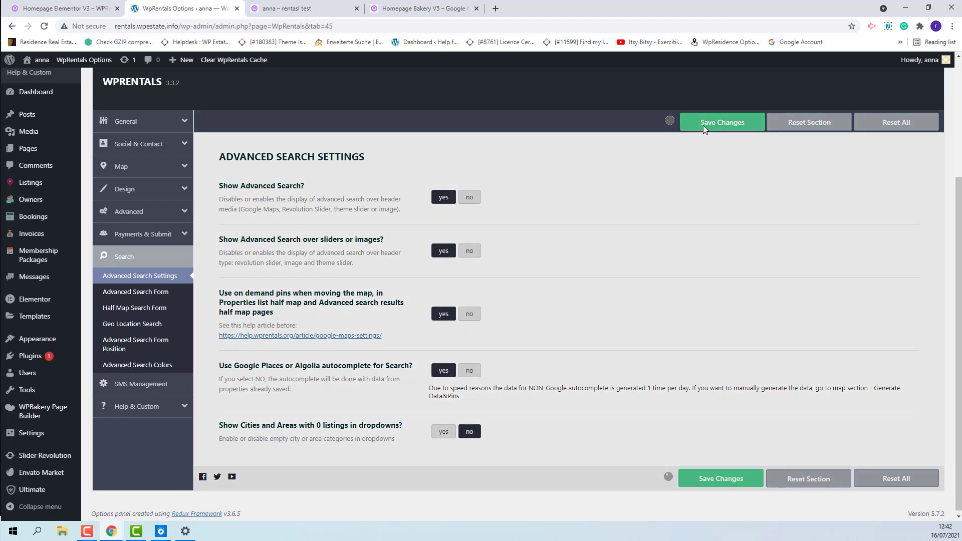
Step: Set advanced search over sliders to no and preview the Google Maps homepage search bar
{"action": "left_click", "coordinate": [722, 121]}
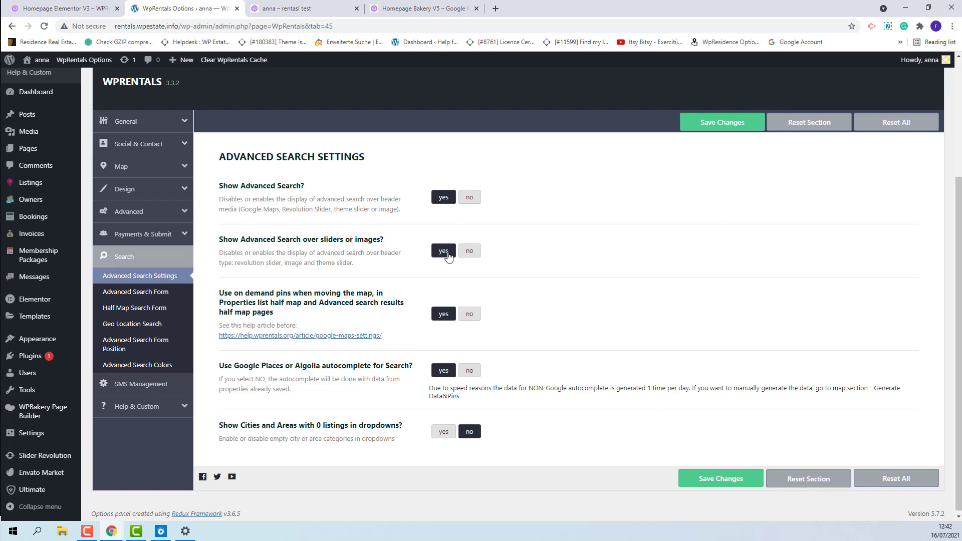
{"action": "left_click", "coordinate": [469, 250]}
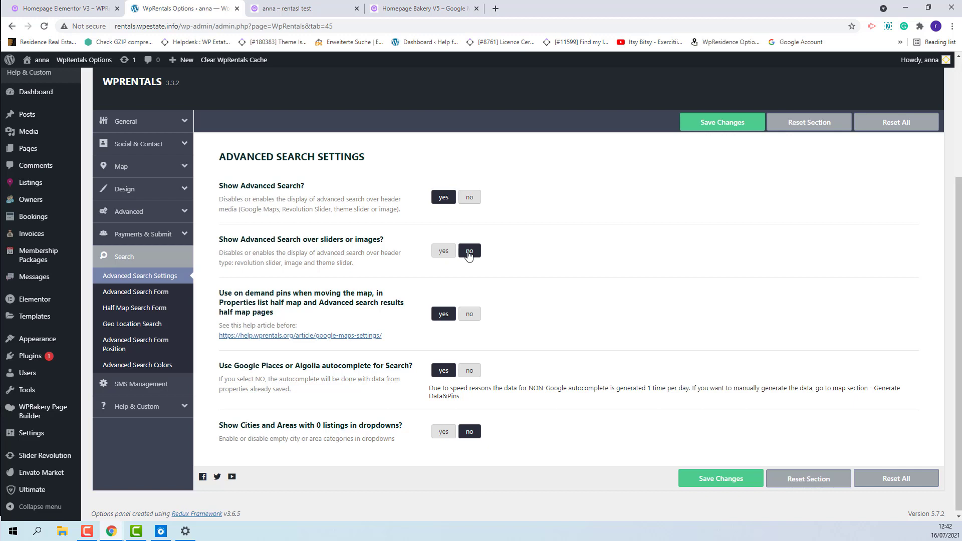
{"action": "mouse_move", "coordinate": [462, 256]}
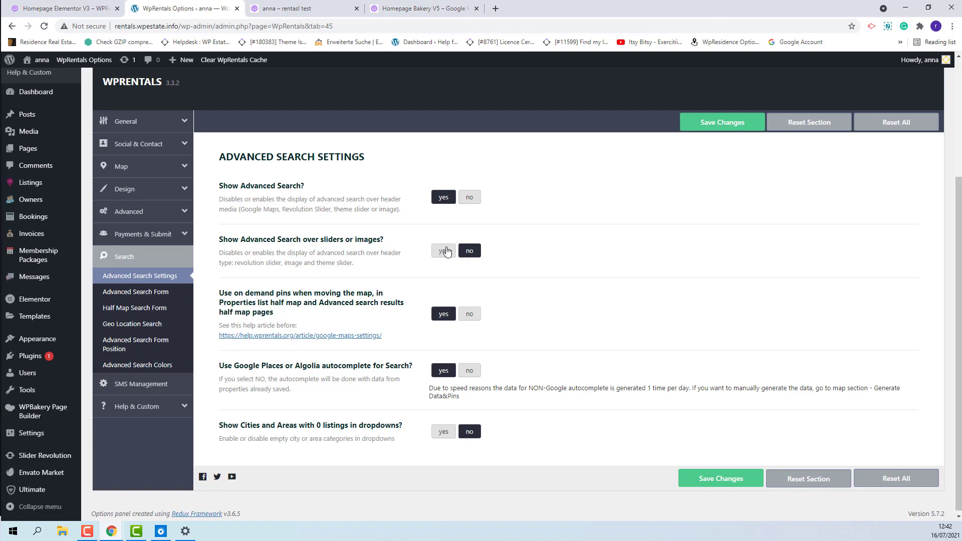
{"action": "left_click", "coordinate": [296, 8]}
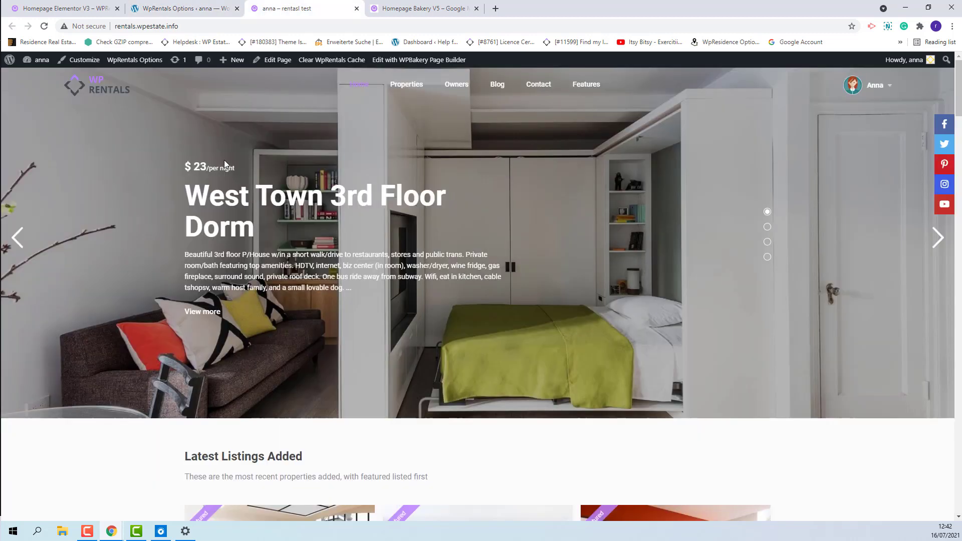
{"action": "mouse_move", "coordinate": [175, 360]}
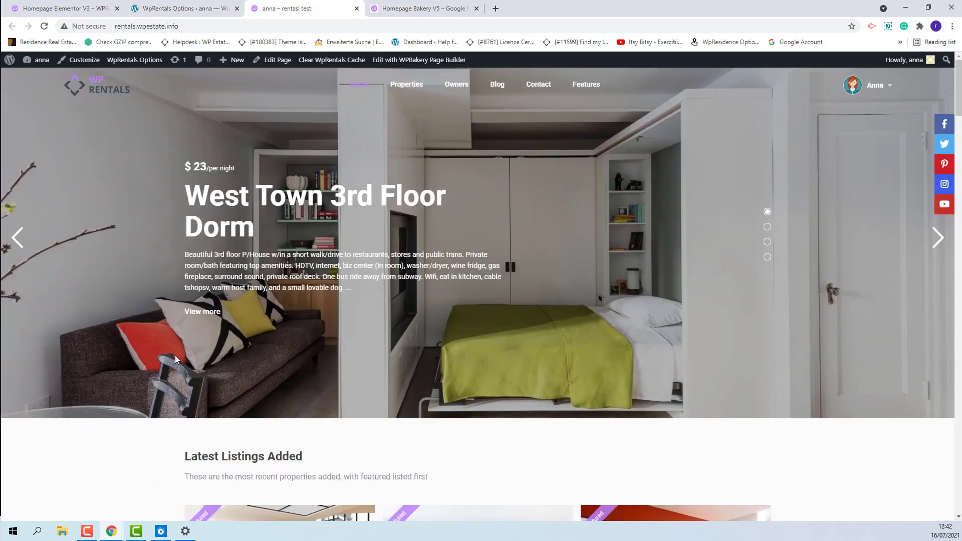
{"action": "mouse_move", "coordinate": [198, 357]}
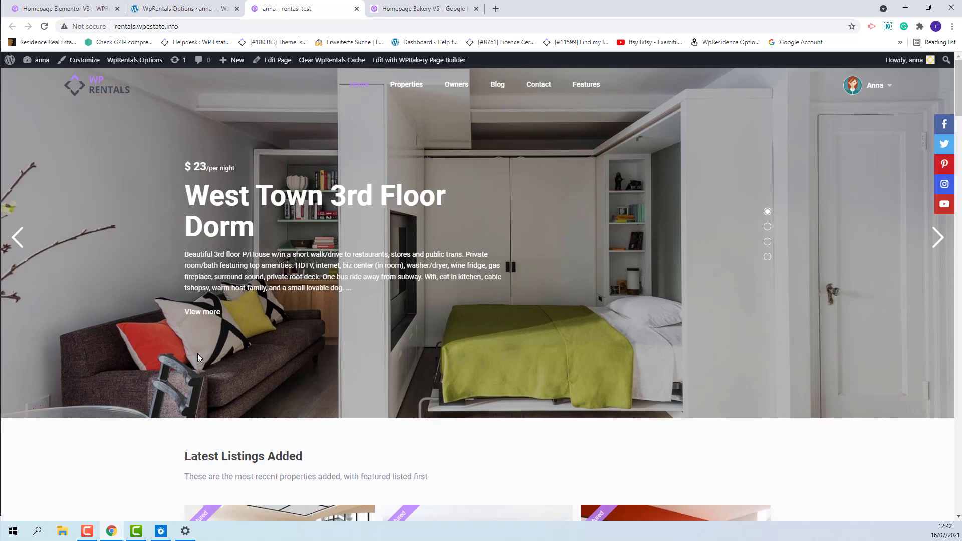
{"action": "mouse_move", "coordinate": [439, 9]}
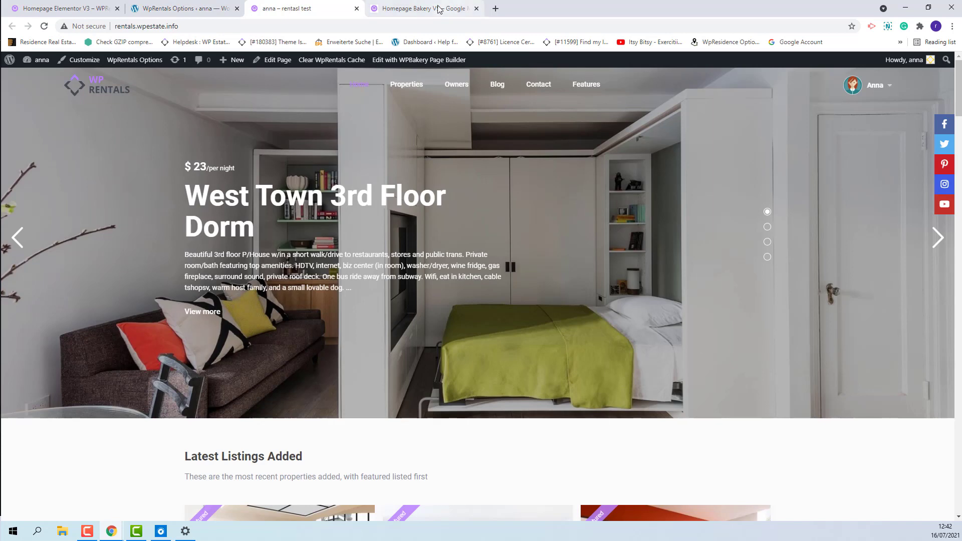
{"action": "left_click", "coordinate": [433, 8]}
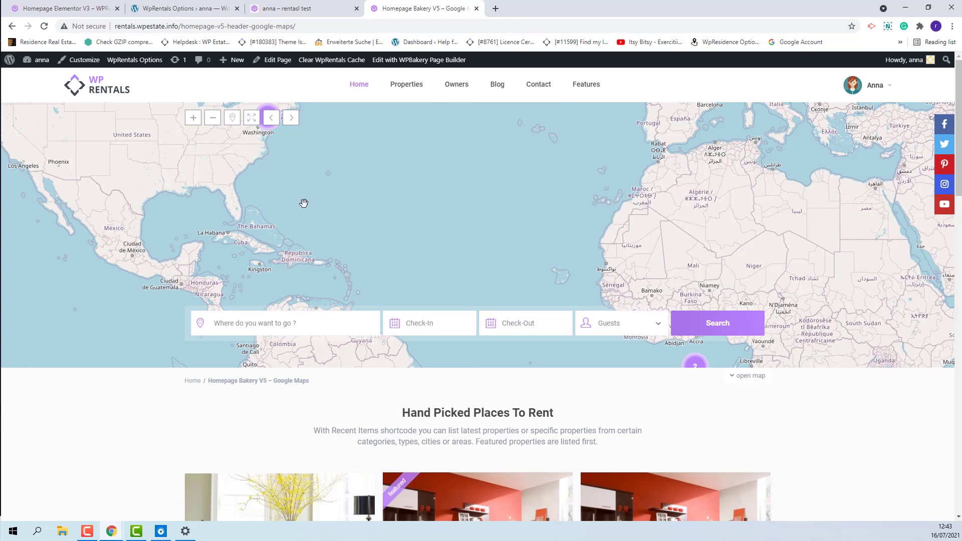
{"action": "mouse_move", "coordinate": [138, 195]}
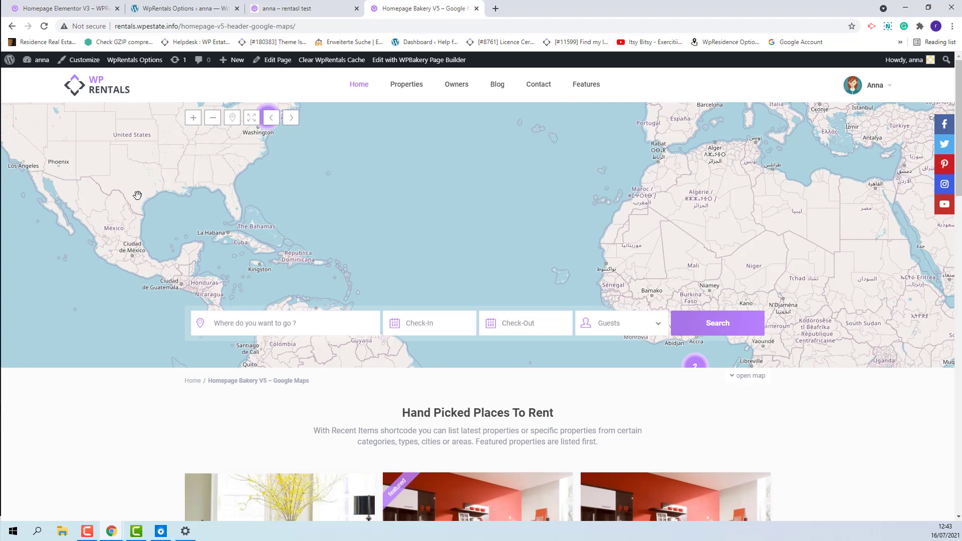
{"action": "mouse_move", "coordinate": [772, 348]}
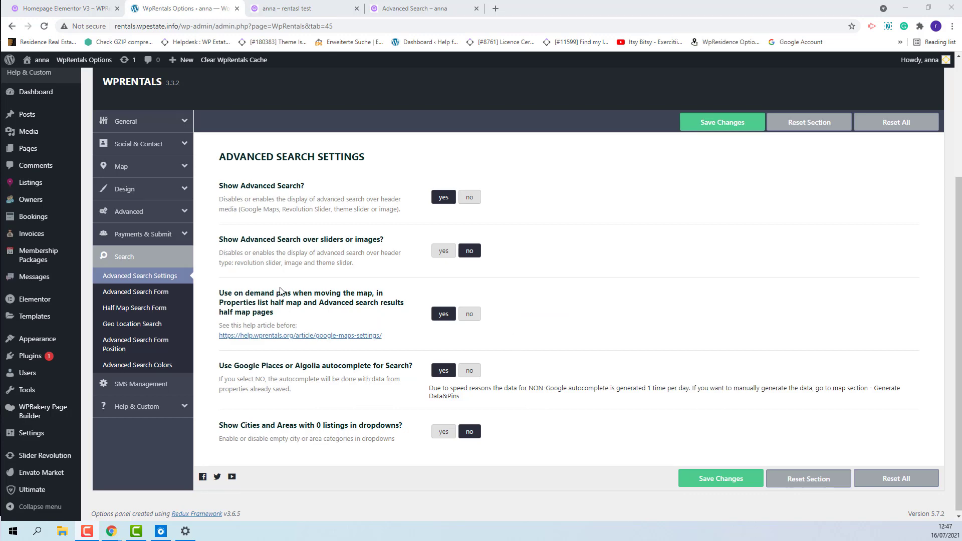
Step: Set on-demand map pins to no and pan the half-map advanced search results
{"action": "left_click", "coordinate": [421, 8]}
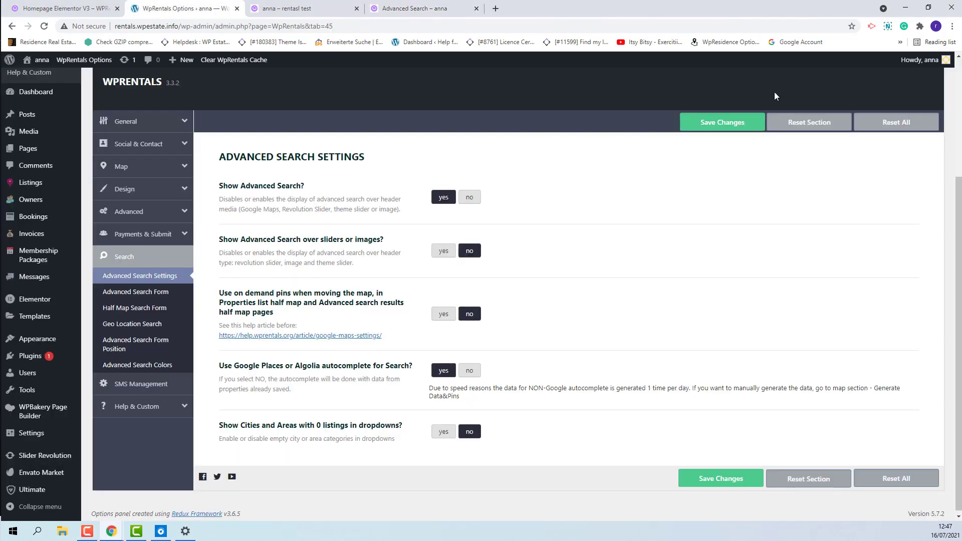
{"action": "left_click", "coordinate": [722, 121]}
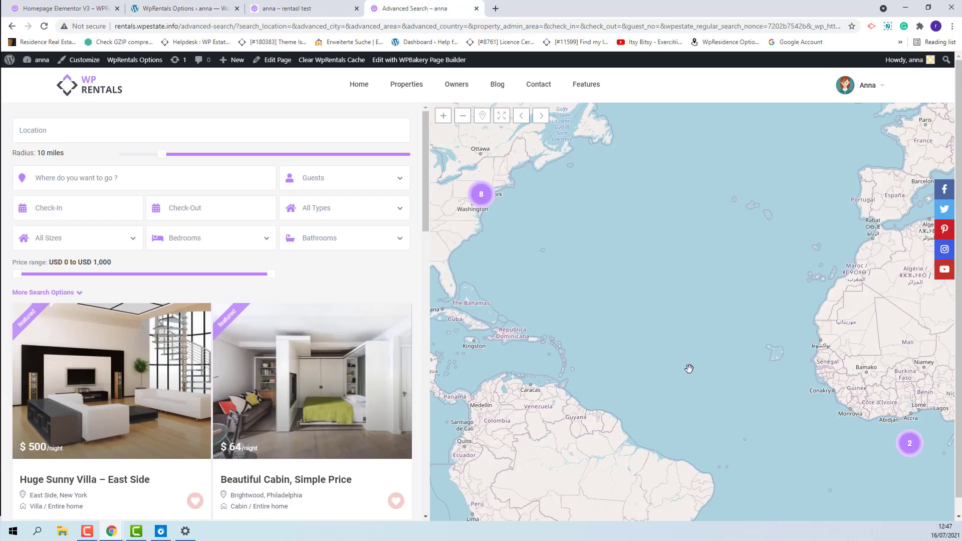
{"action": "left_click_drag", "start_coordinate": [690, 368], "coordinate": [749, 317]}
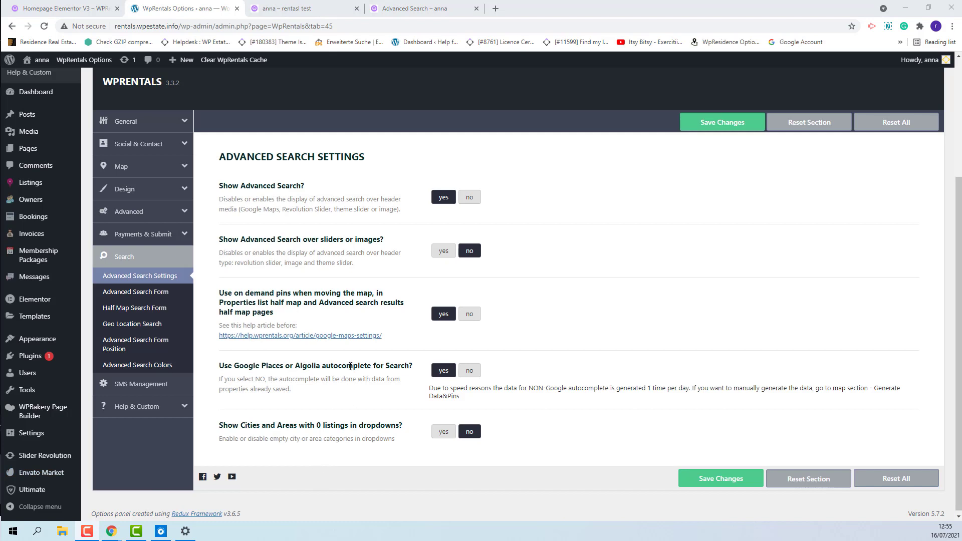
{"action": "mouse_move", "coordinate": [393, 371]}
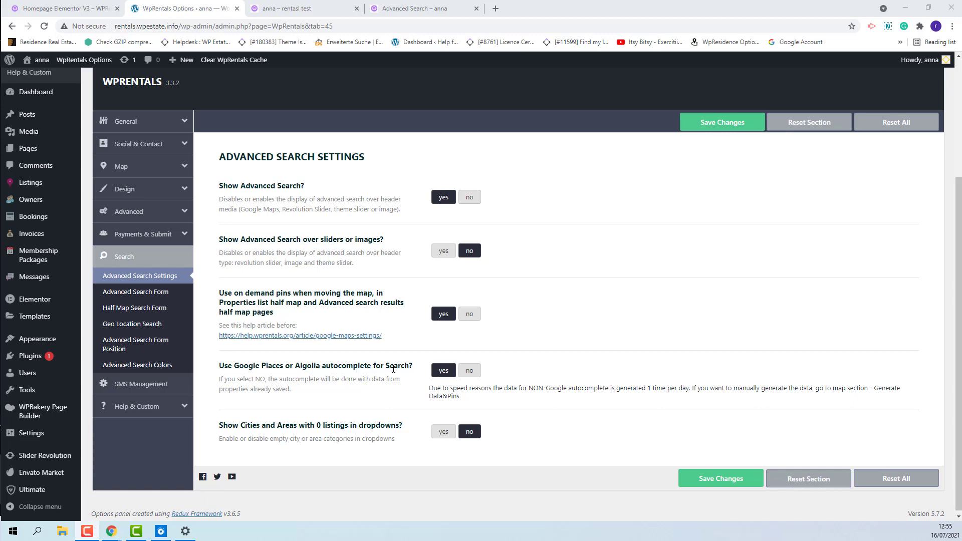
{"action": "mouse_move", "coordinate": [414, 387]}
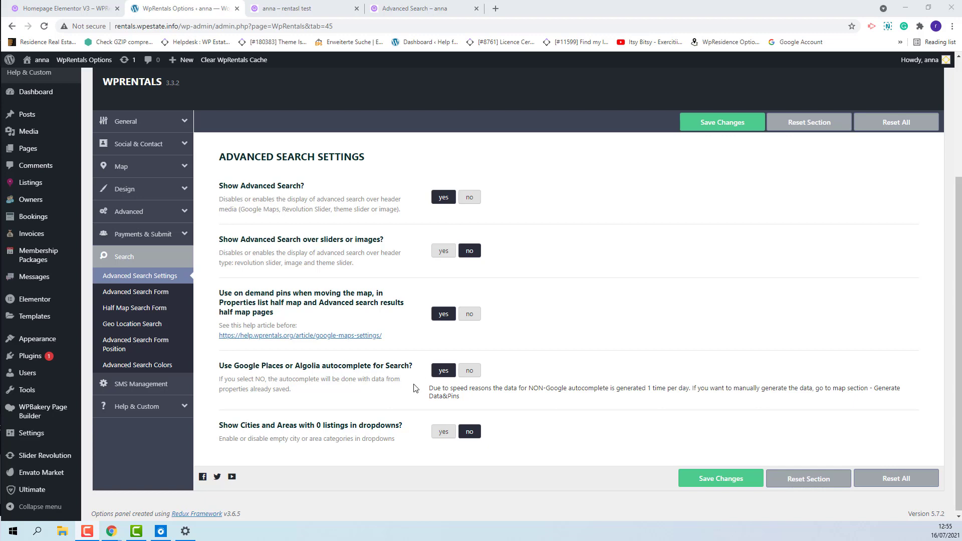
Step: Test the slider homepage location field with 'new' to see place suggestions
{"action": "left_click", "coordinate": [308, 8]}
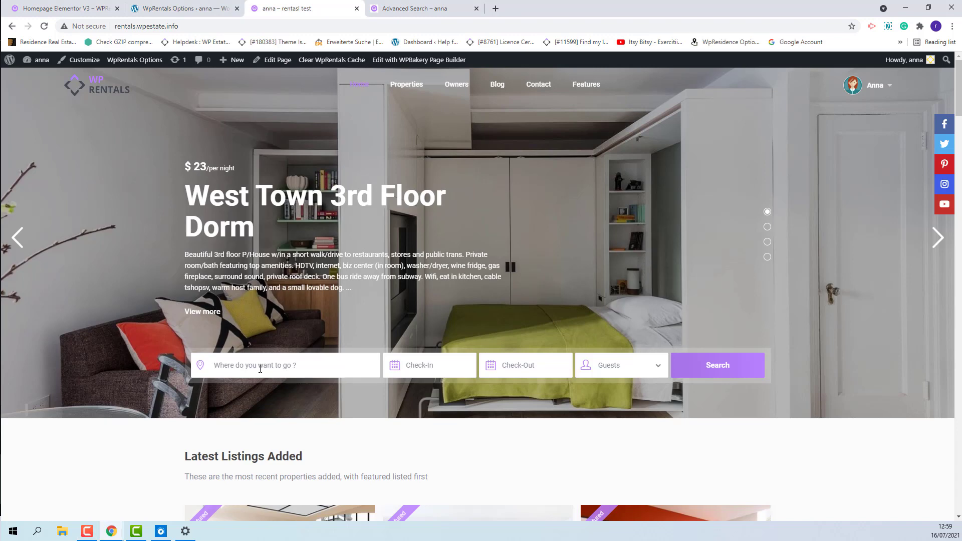
{"action": "type", "text": "new"}
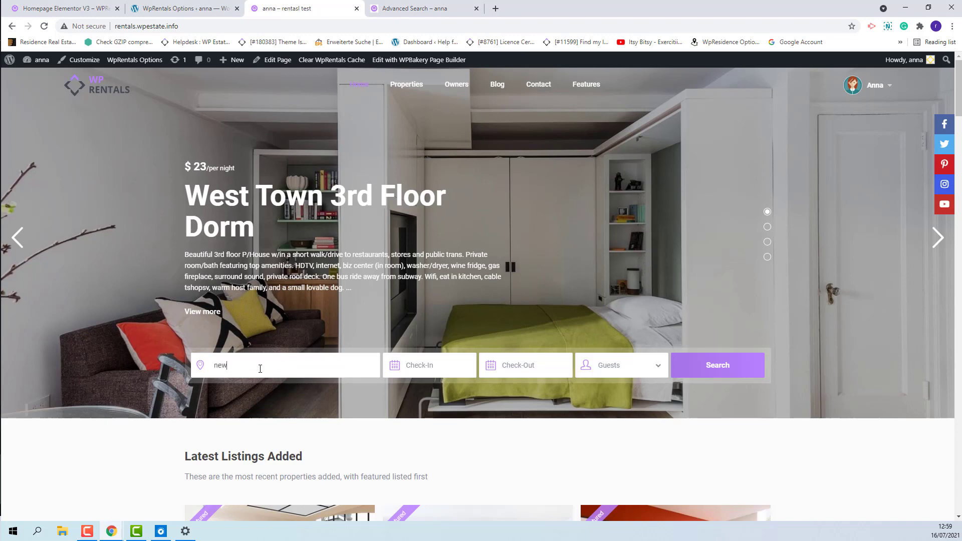
{"action": "type", "text": "new"}
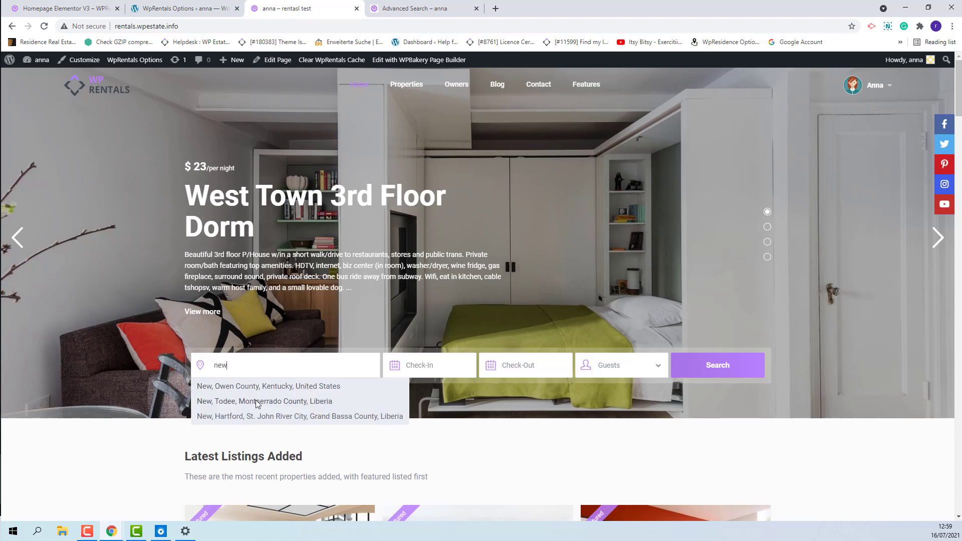
{"action": "mouse_move", "coordinate": [255, 382]}
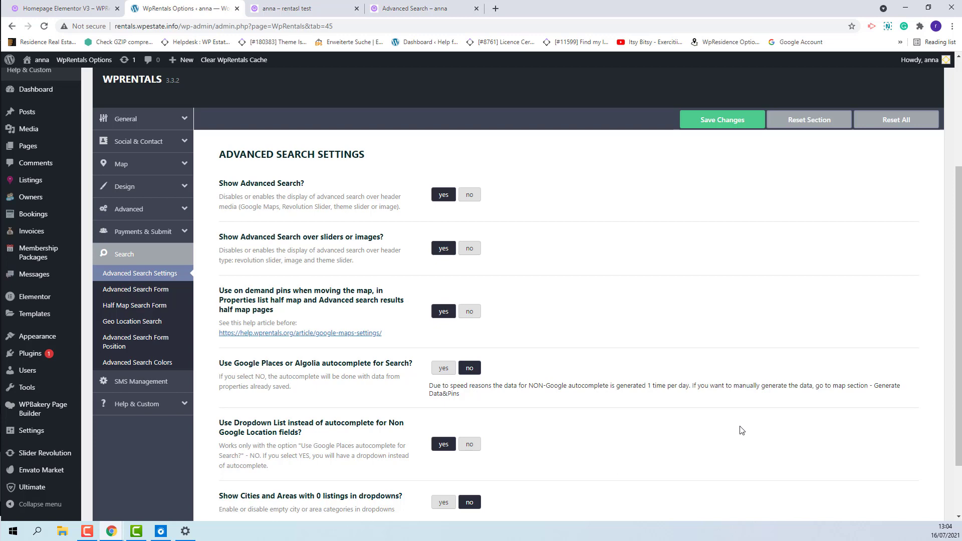
Step: Test the homepage location dropdown listing cities like Arlington and Baltimore
{"action": "left_click", "coordinate": [301, 8]}
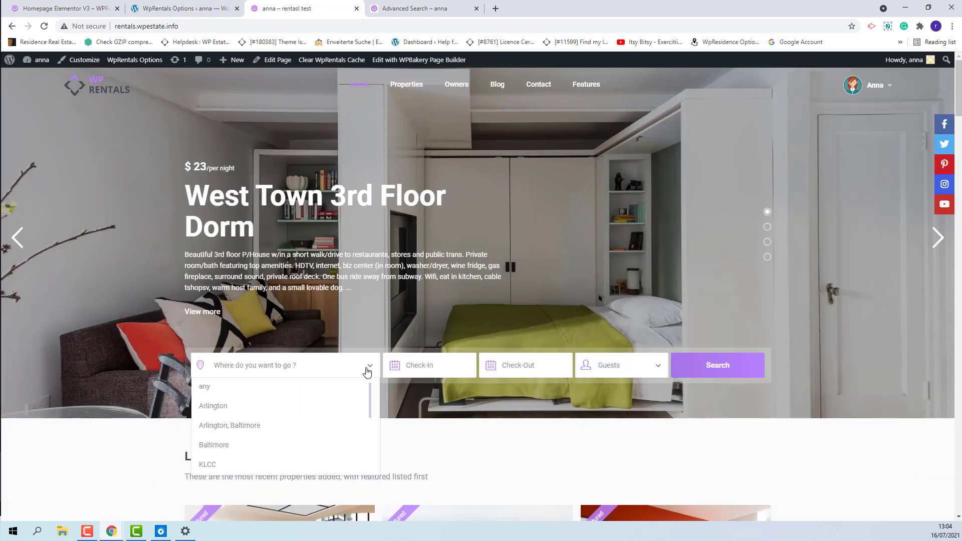
{"action": "mouse_move", "coordinate": [316, 394]}
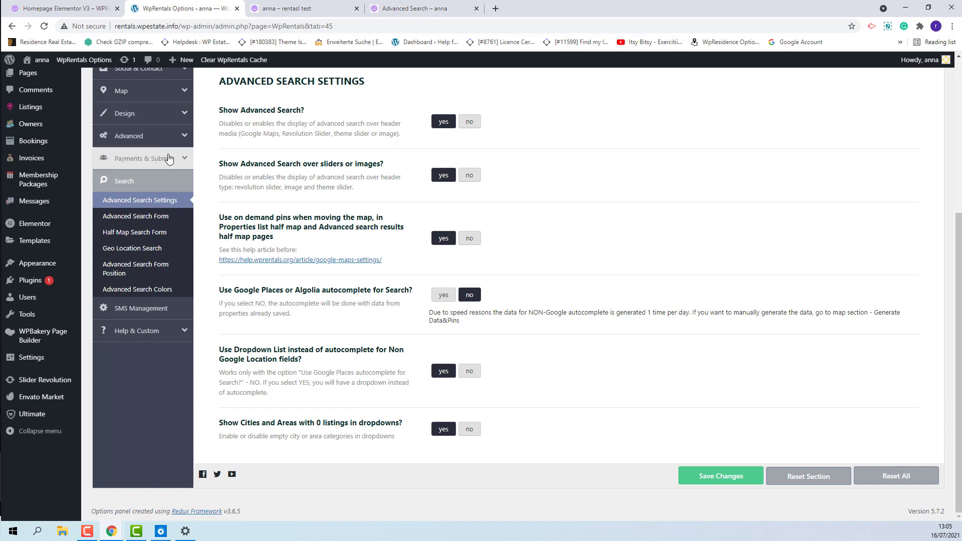
{"action": "mouse_move", "coordinate": [337, 272]}
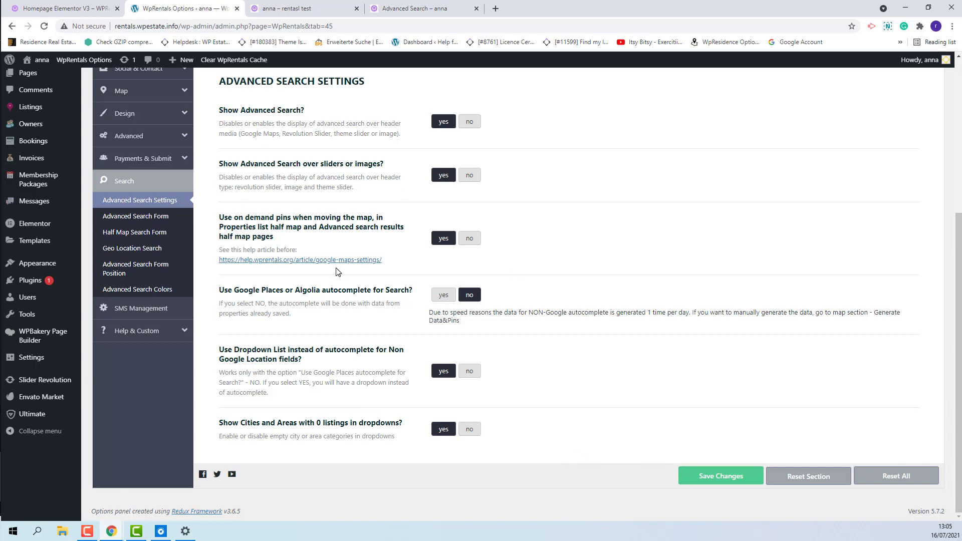
{"action": "mouse_move", "coordinate": [693, 507]}
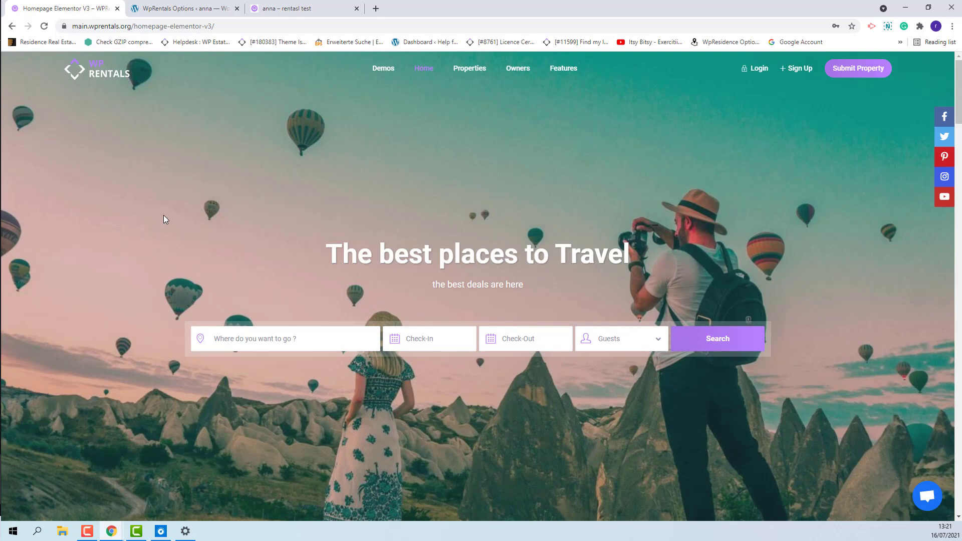
{"action": "mouse_move", "coordinate": [4, 431]}
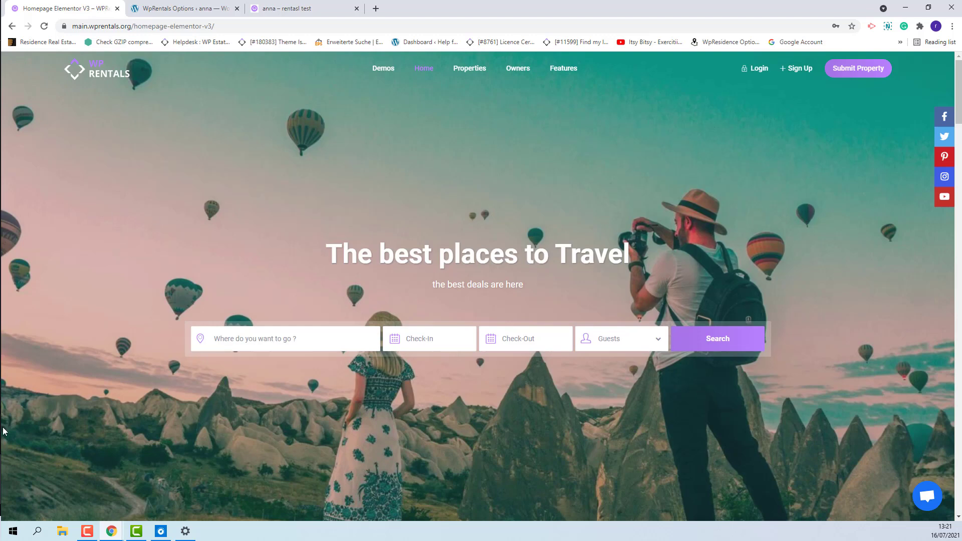